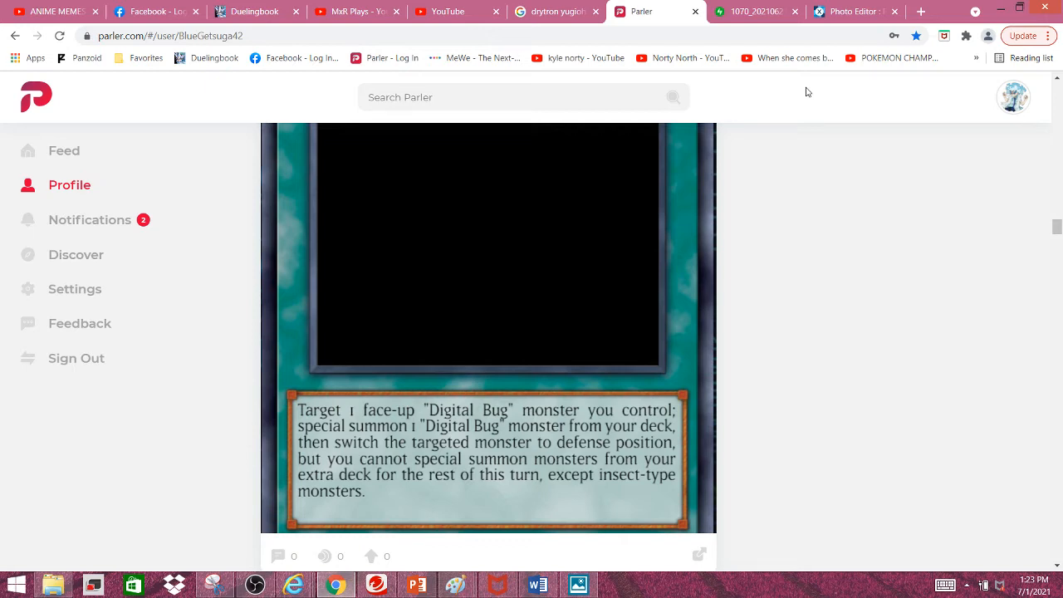
mouse_move(792, 126)
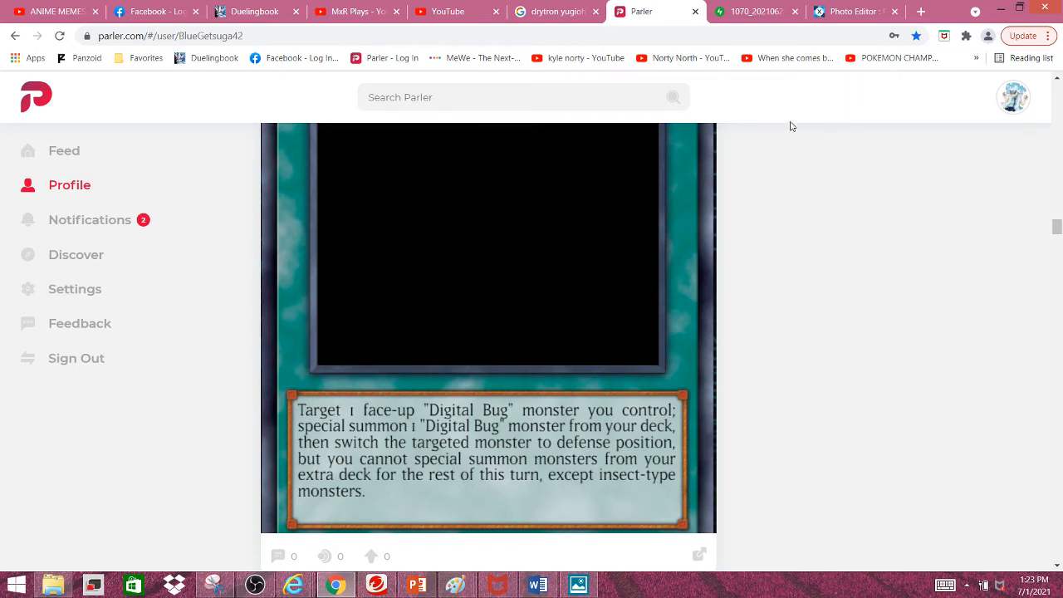
mouse_move(770, 196)
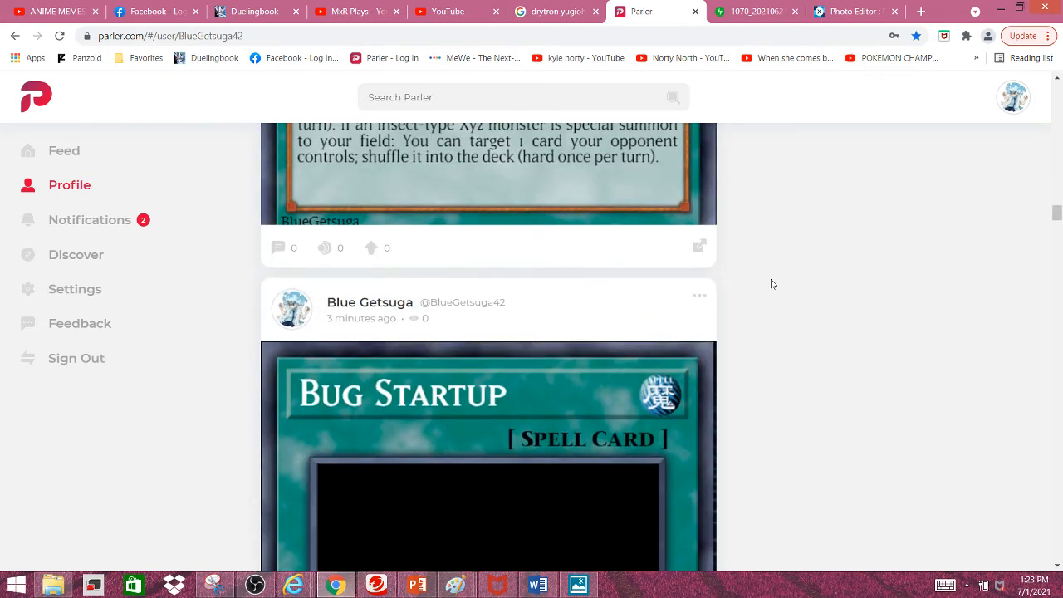
scroll("down", 3)
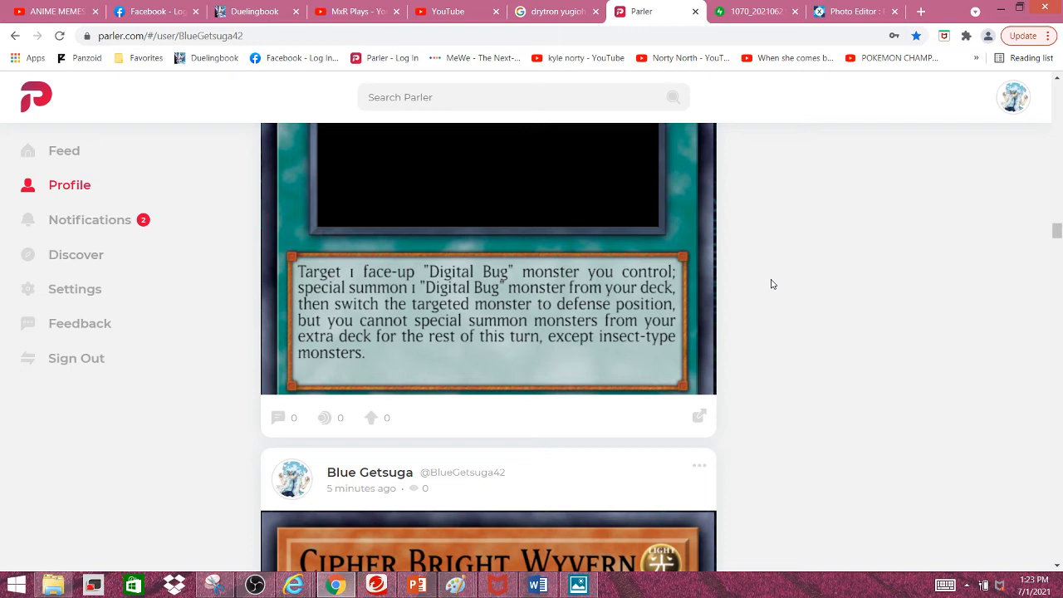
mouse_move(817, 209)
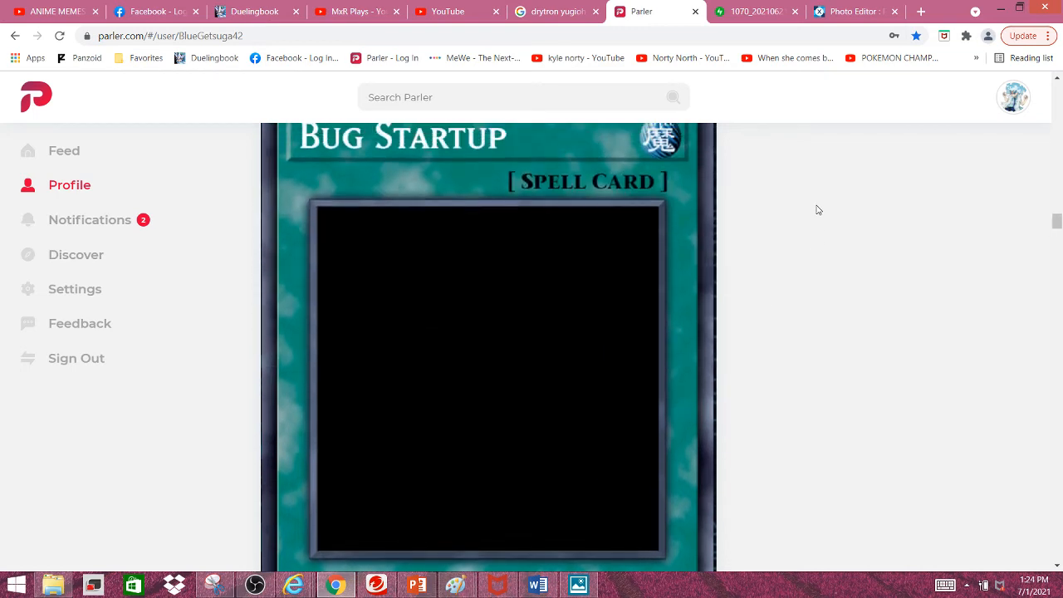
scroll("down", 3)
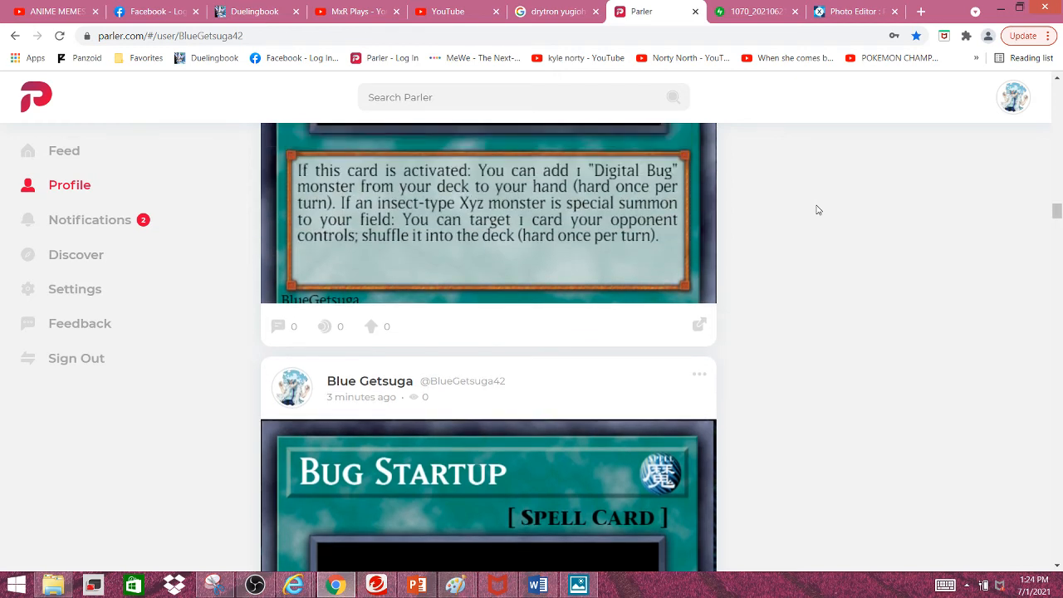
scroll("down", 3)
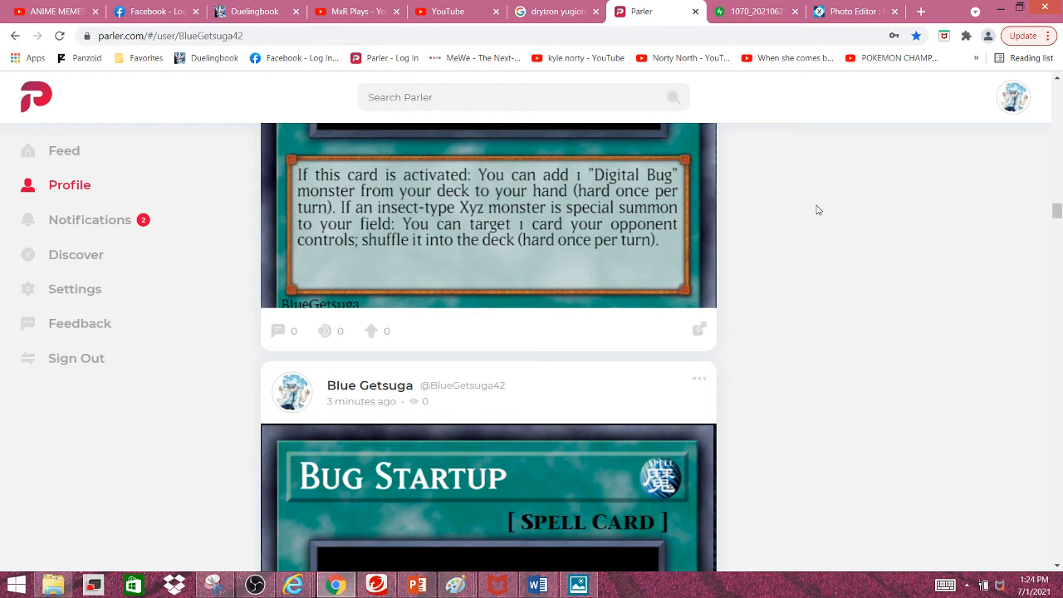
scroll("down", 3)
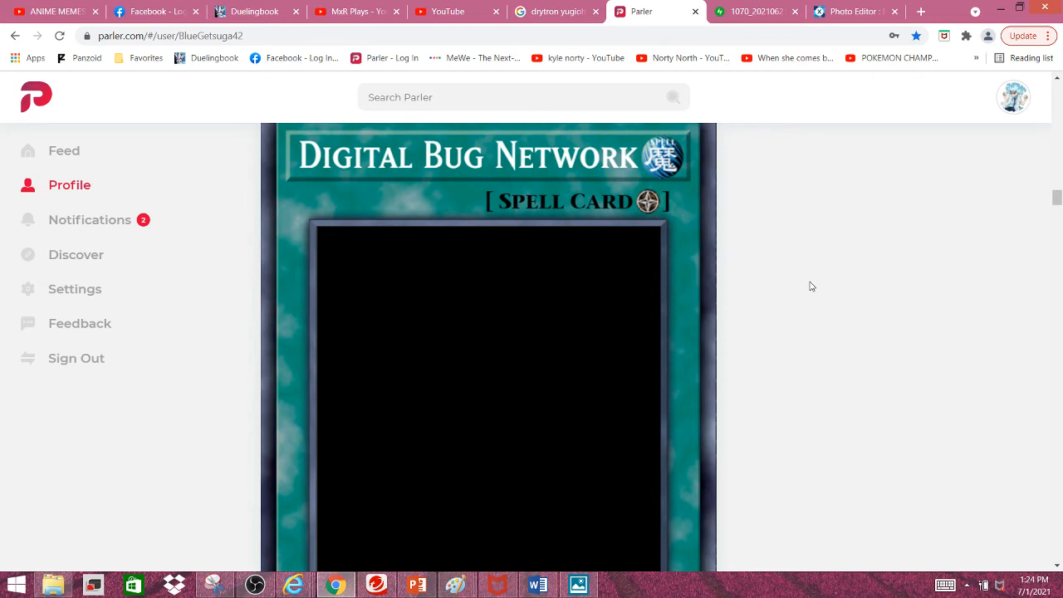
scroll("down", 3)
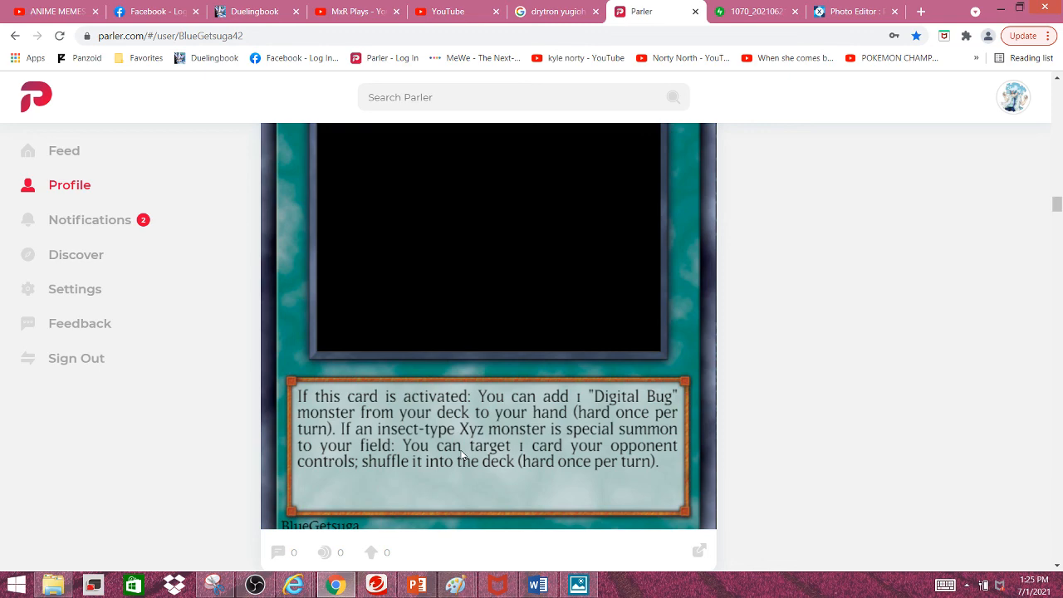
mouse_move(240, 568)
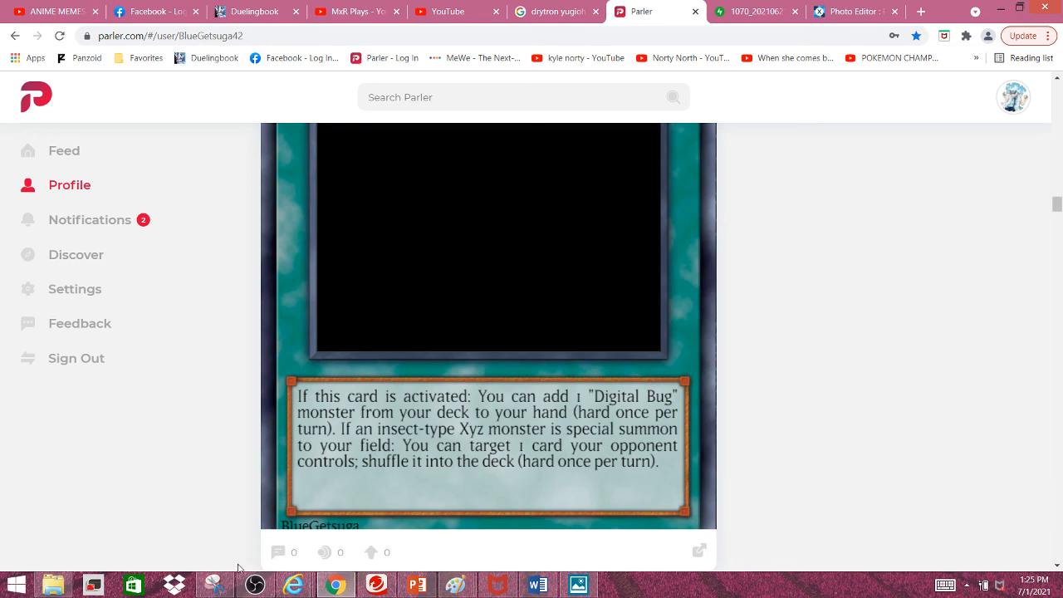